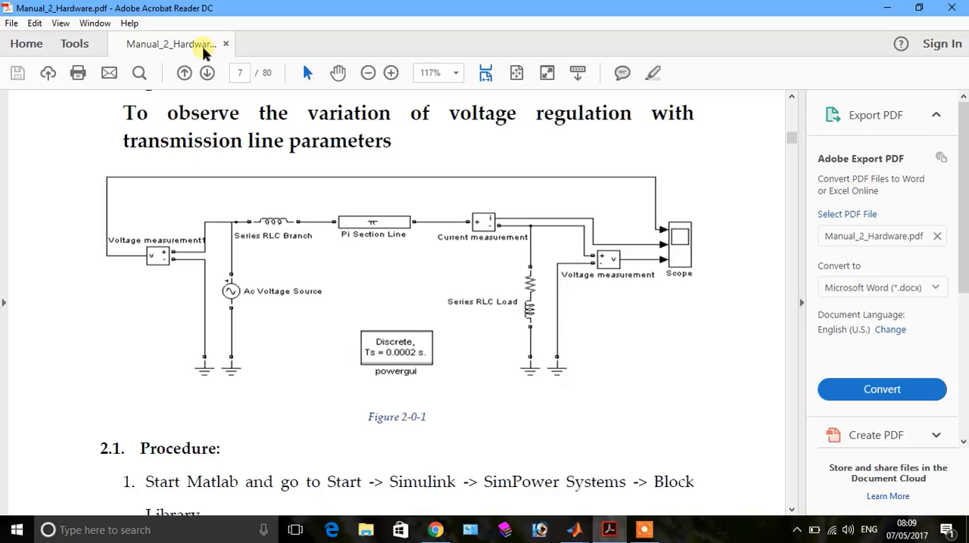
pyautogui.moveTo(553, 138)
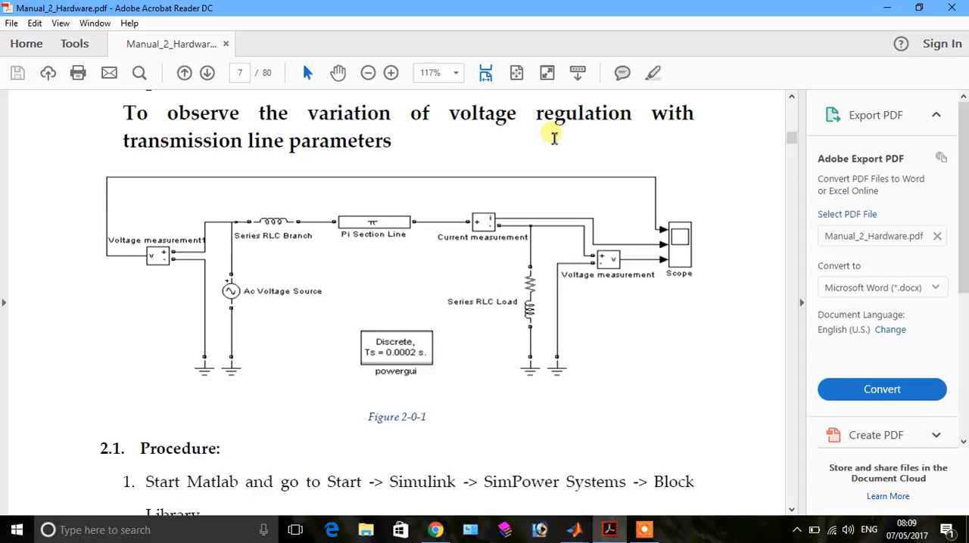
pyautogui.moveTo(225, 163)
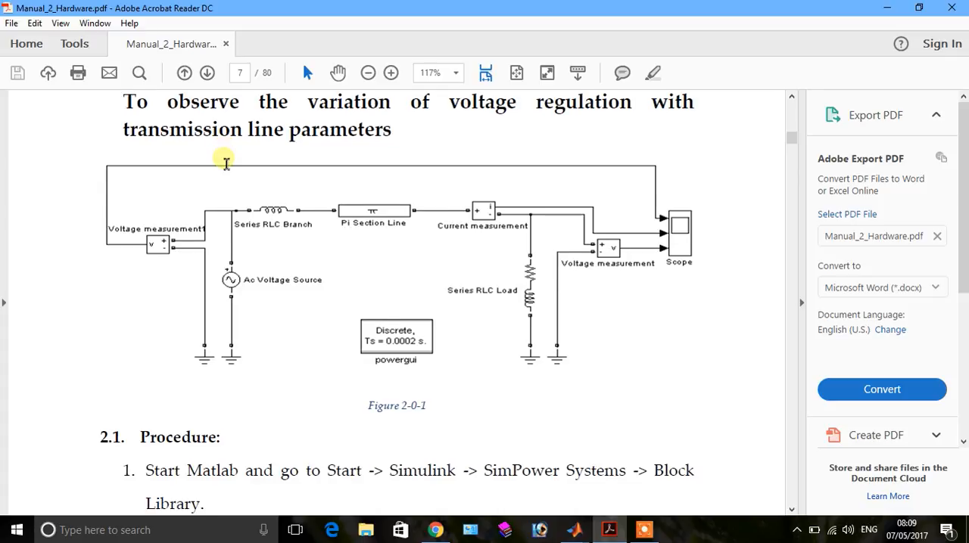
# - Scroll the manual to page 8, section 2.2 on component parameters
pyautogui.scroll(-3)
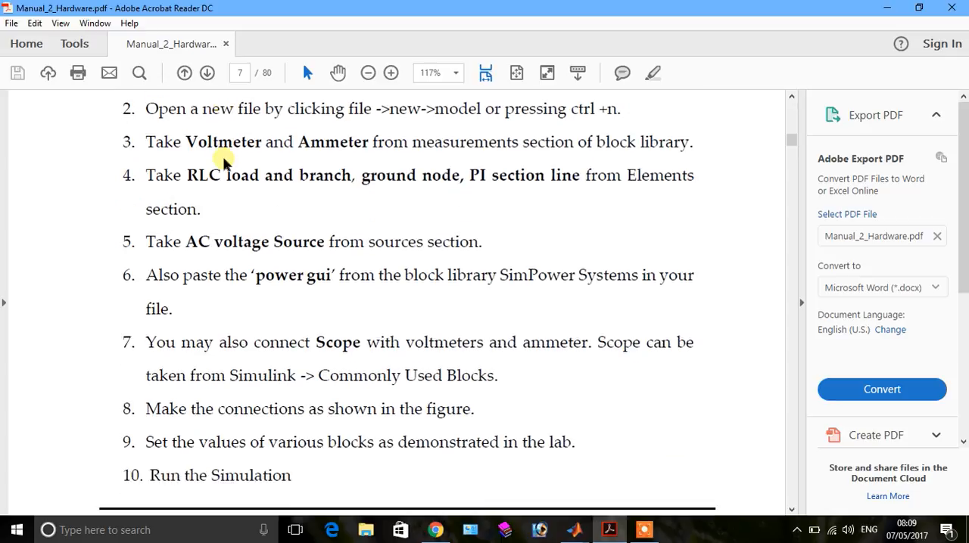
pyautogui.click(207, 73)
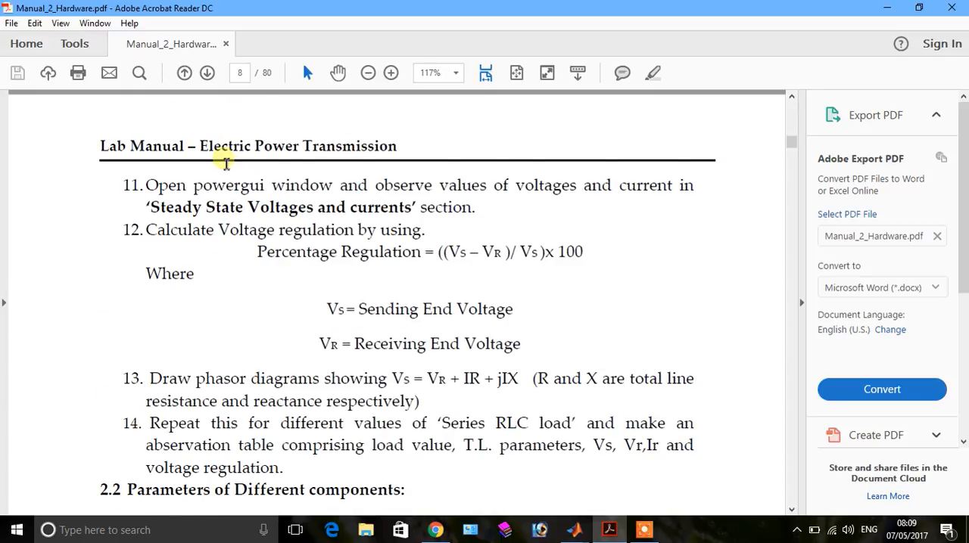
pyautogui.scroll(-3)
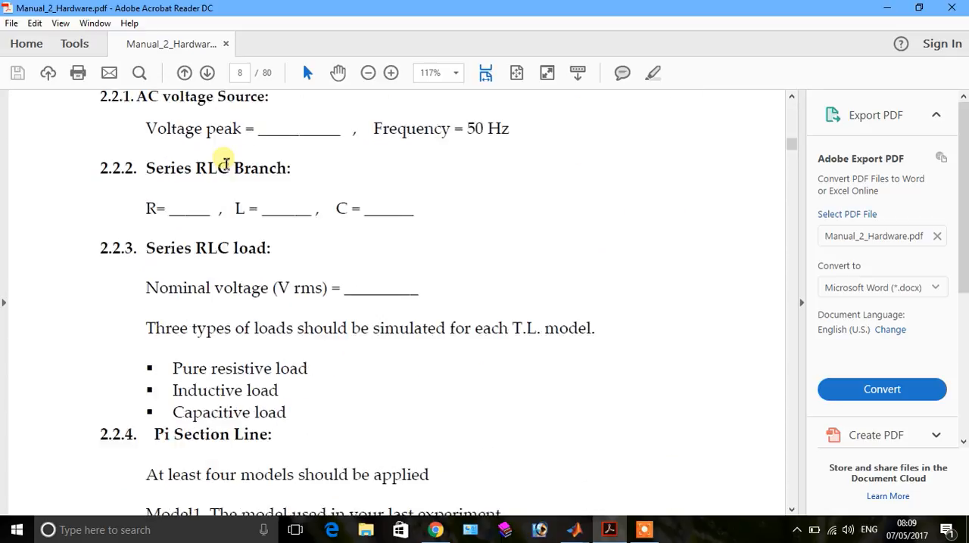
pyautogui.scroll(-3)
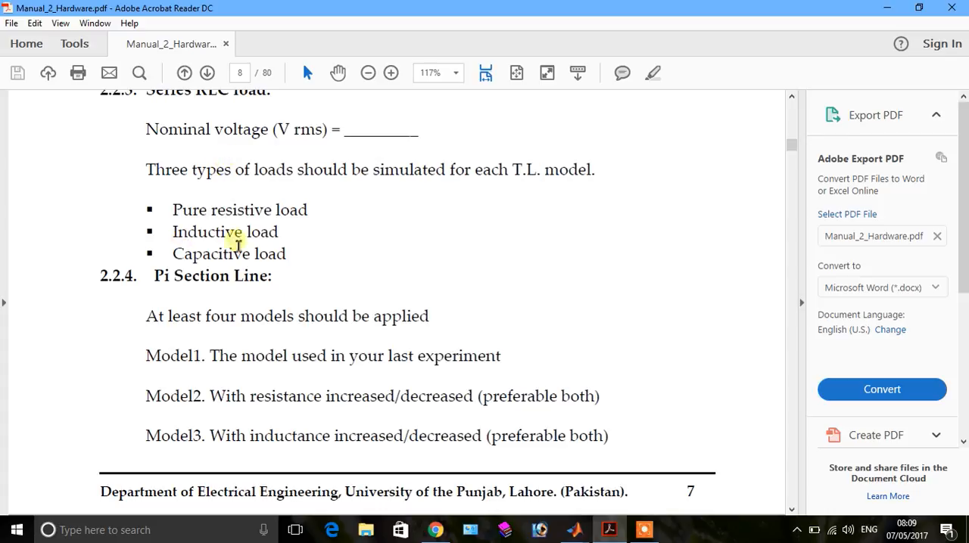
pyautogui.moveTo(307, 264)
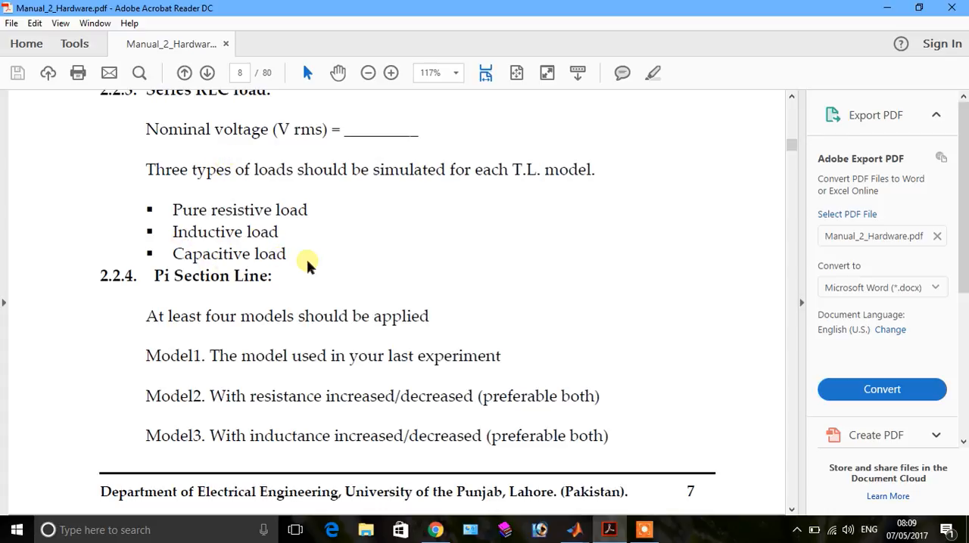
pyautogui.moveTo(199, 297)
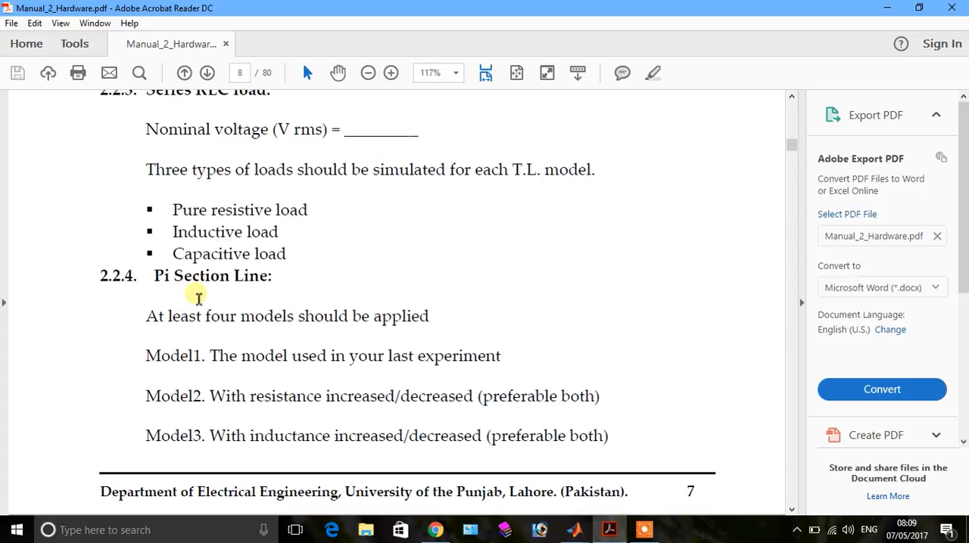
pyautogui.moveTo(175, 335)
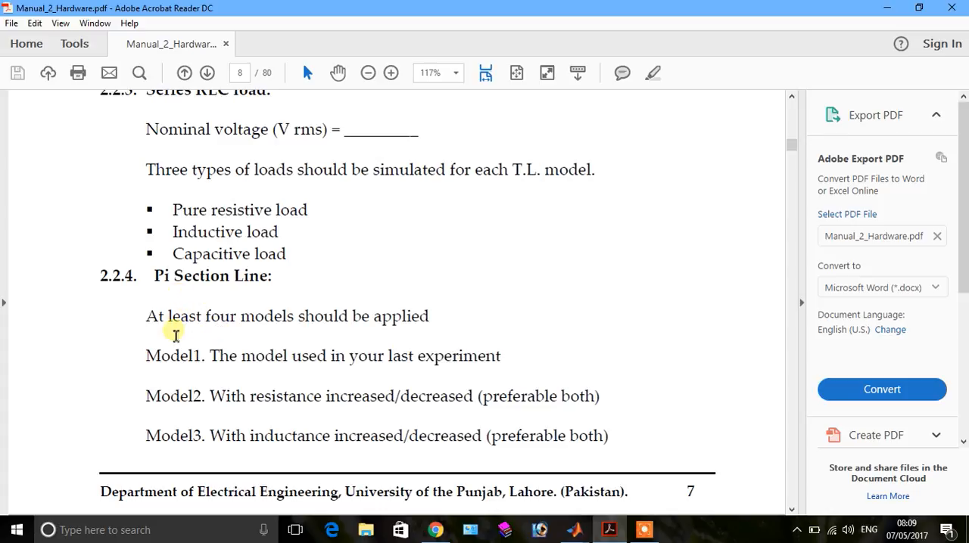
pyautogui.moveTo(371, 325)
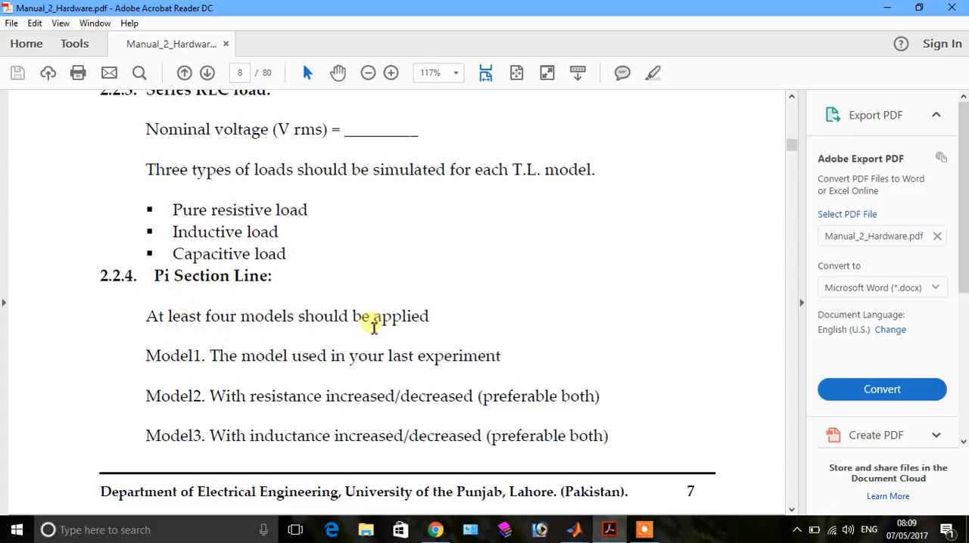
pyautogui.moveTo(273, 369)
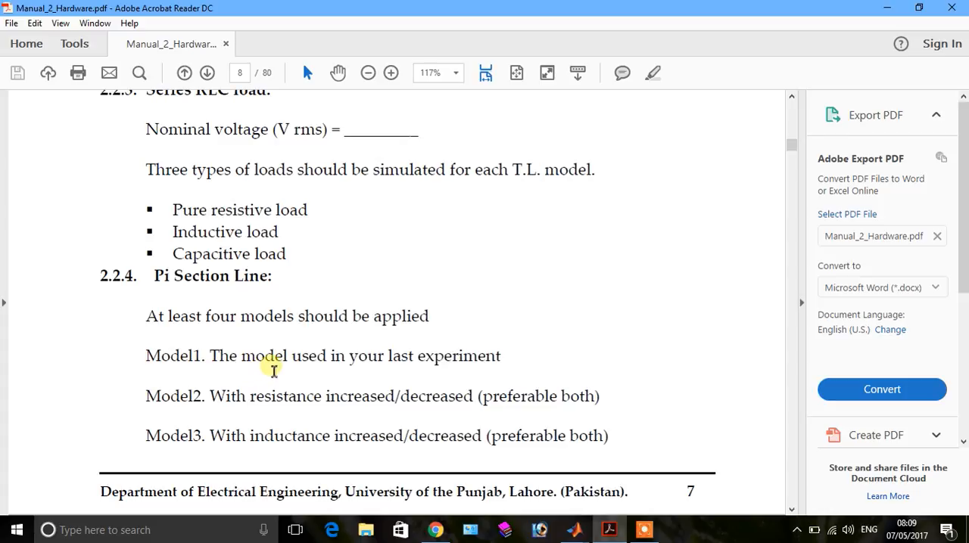
pyautogui.moveTo(459, 371)
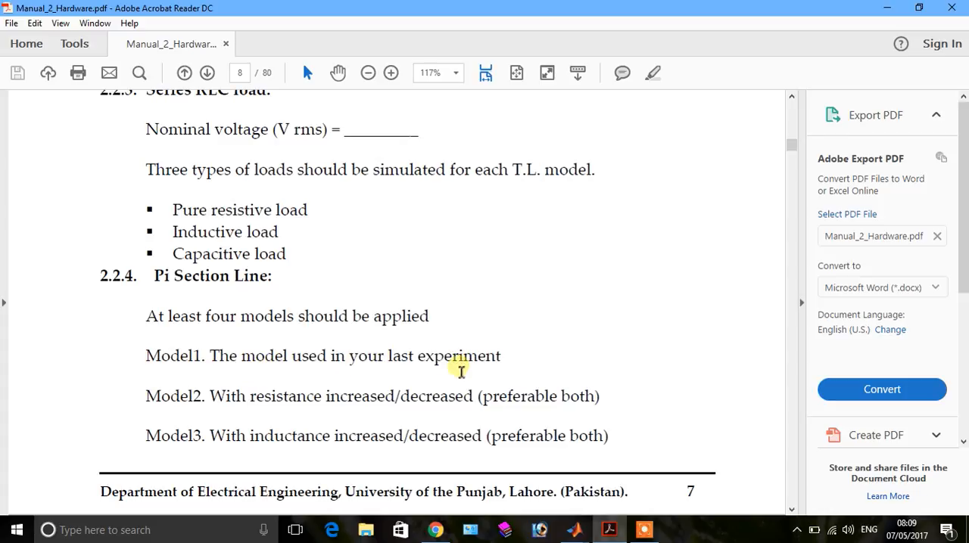
pyautogui.moveTo(362, 362)
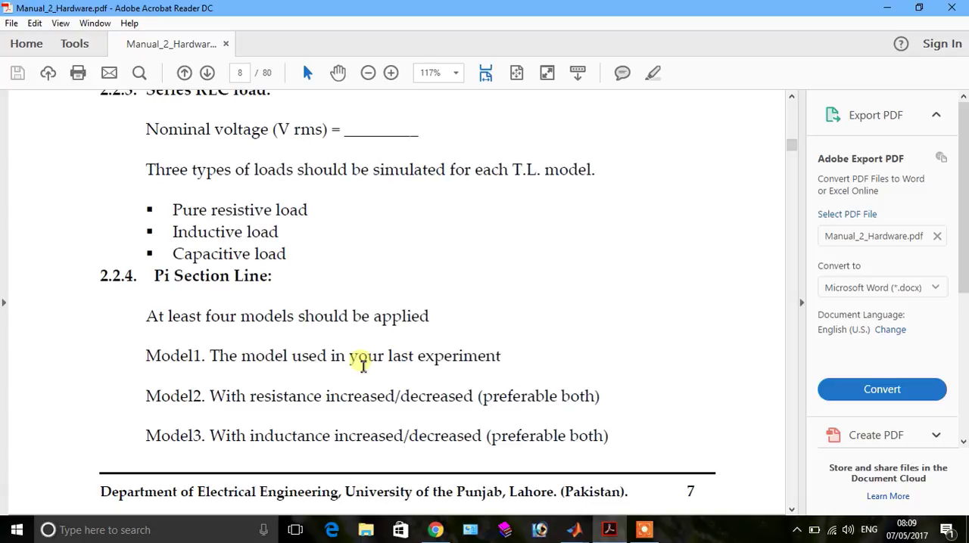
pyautogui.moveTo(377, 407)
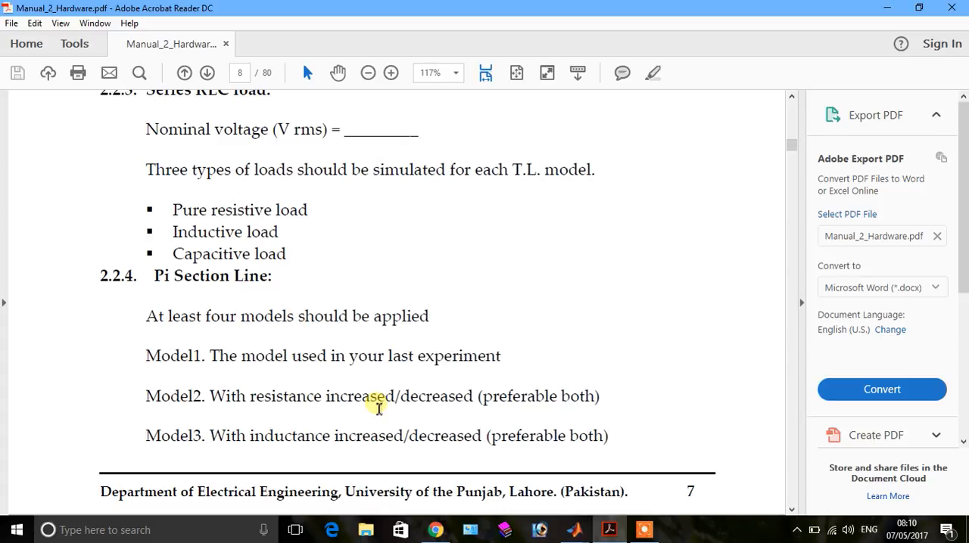
pyautogui.moveTo(288, 411)
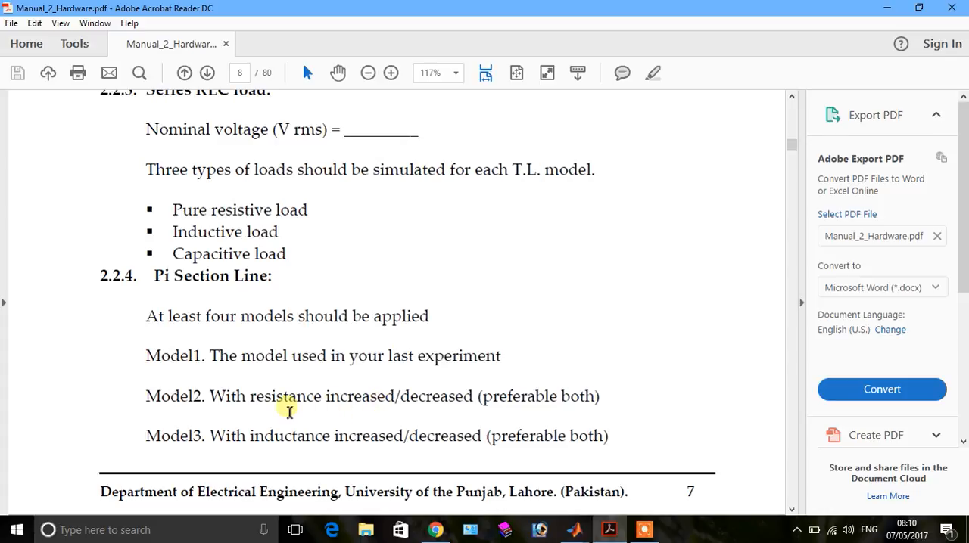
pyautogui.moveTo(279, 443)
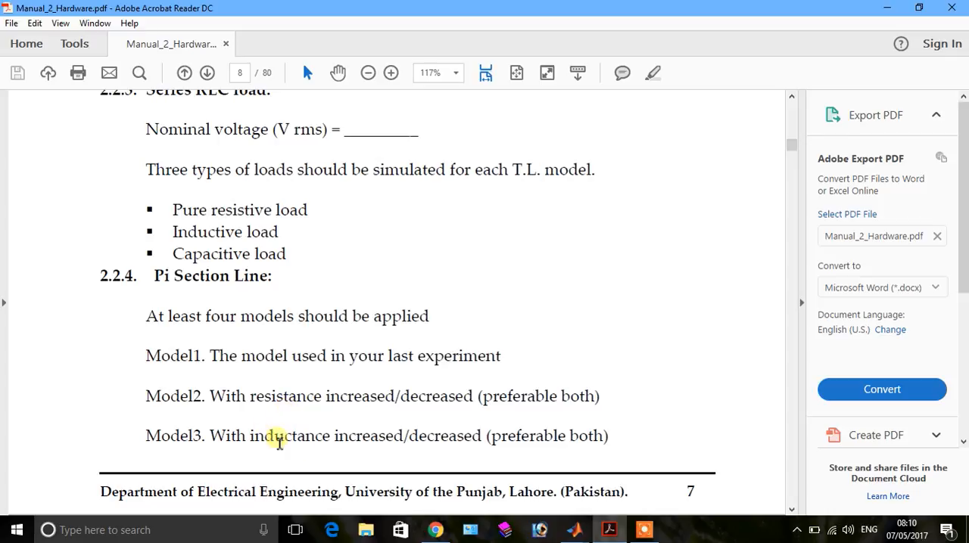
pyautogui.moveTo(543, 446)
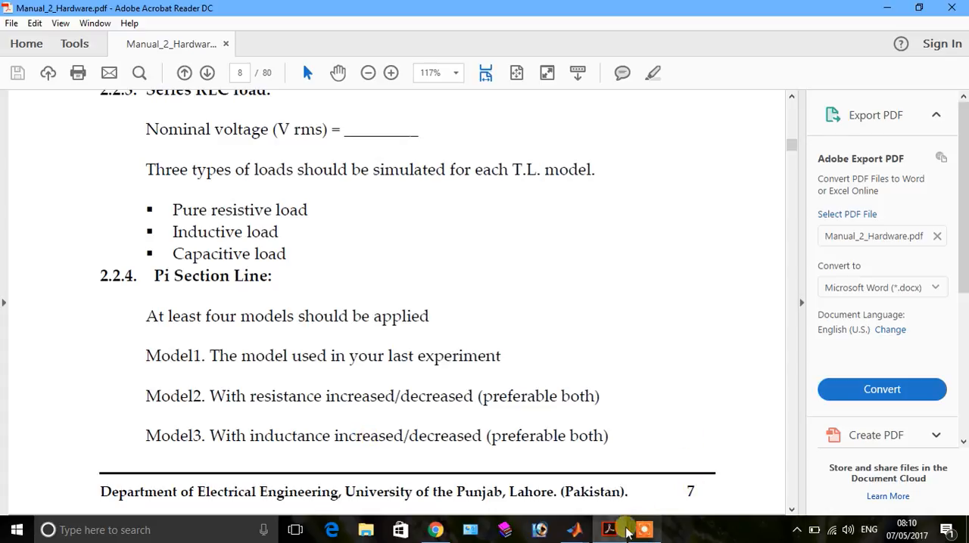
pyautogui.moveTo(575, 529)
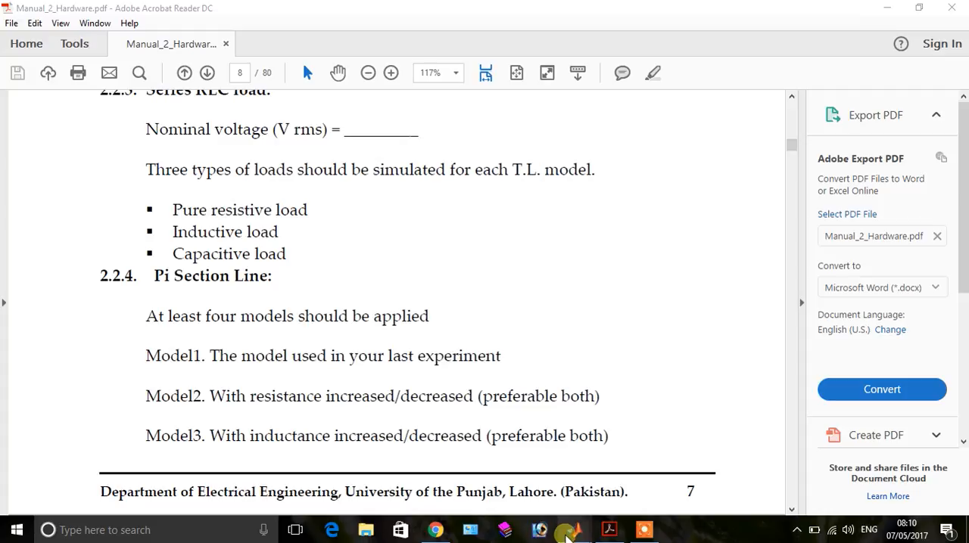
# - Switch to the Simulink model and select the Series RLC Load block
pyautogui.click(570, 530)
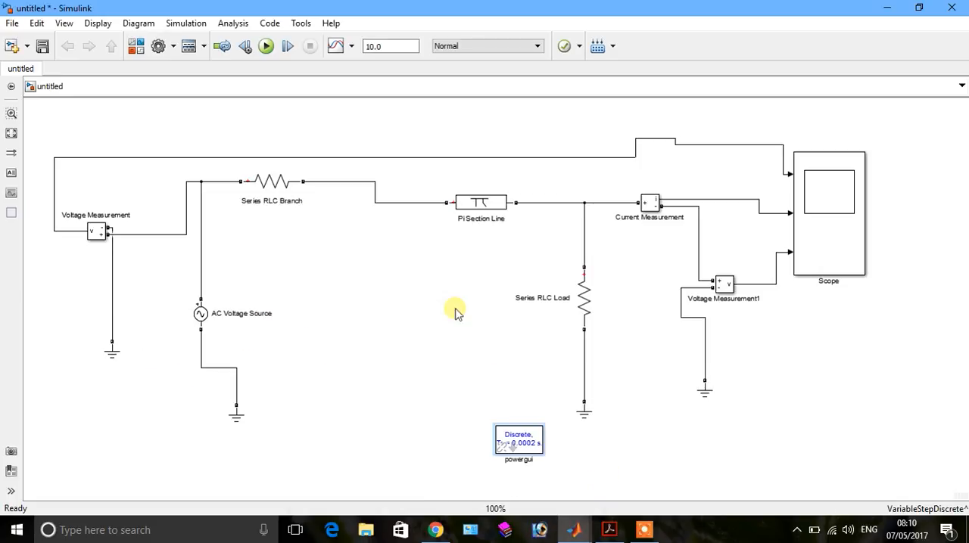
pyautogui.moveTo(451, 302)
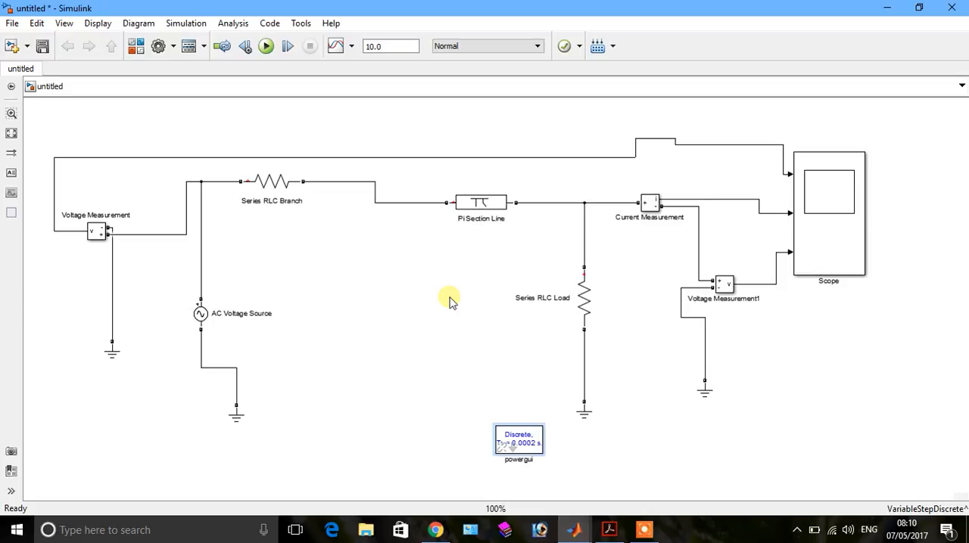
pyautogui.click(583, 298)
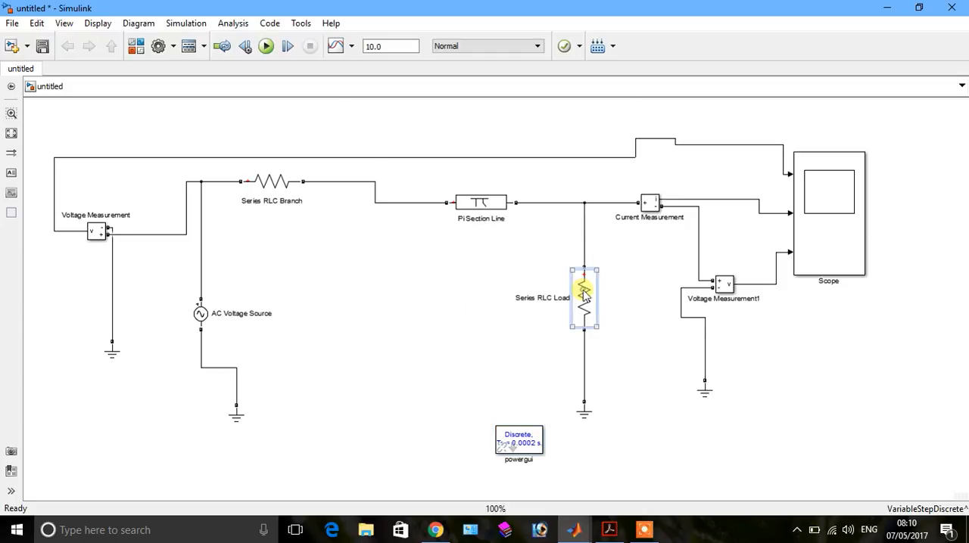
# - Set the Series RLC Load inductive reactive power QL to 5e6 var
pyautogui.doubleClick(584, 296)
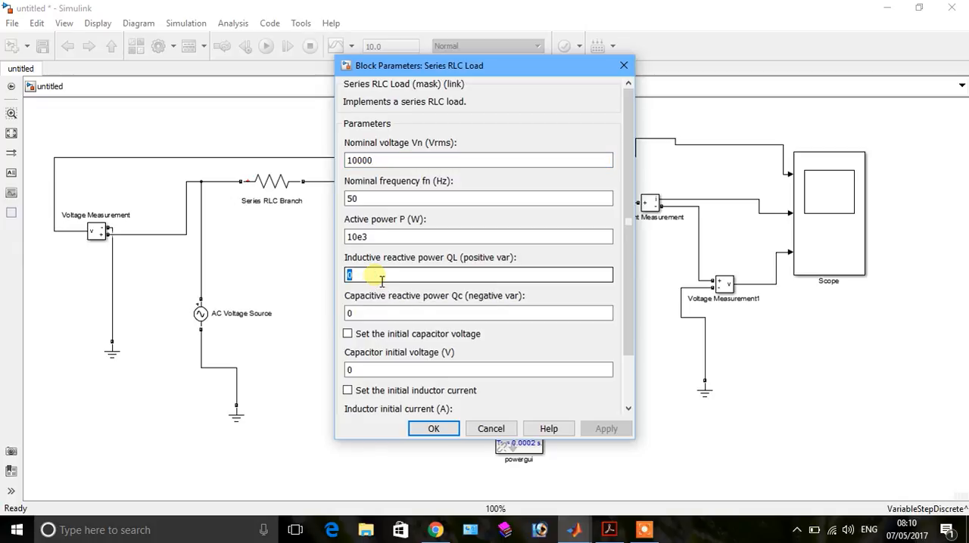
pyautogui.write('3')
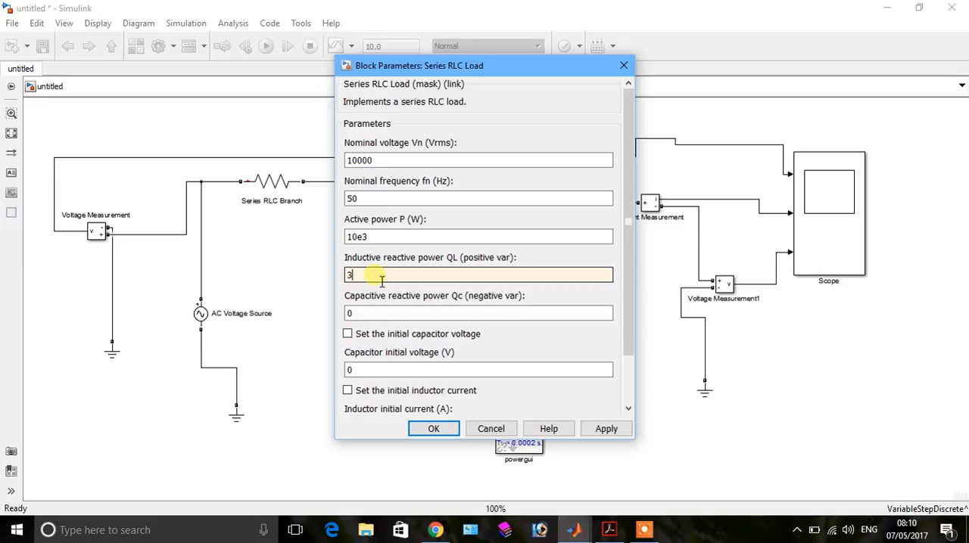
pyautogui.write('5')
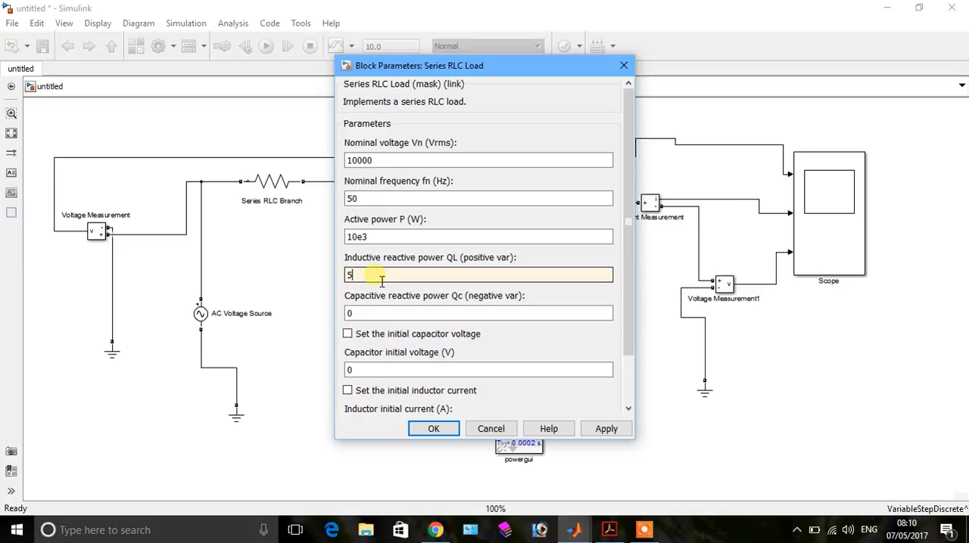
pyautogui.write('e6')
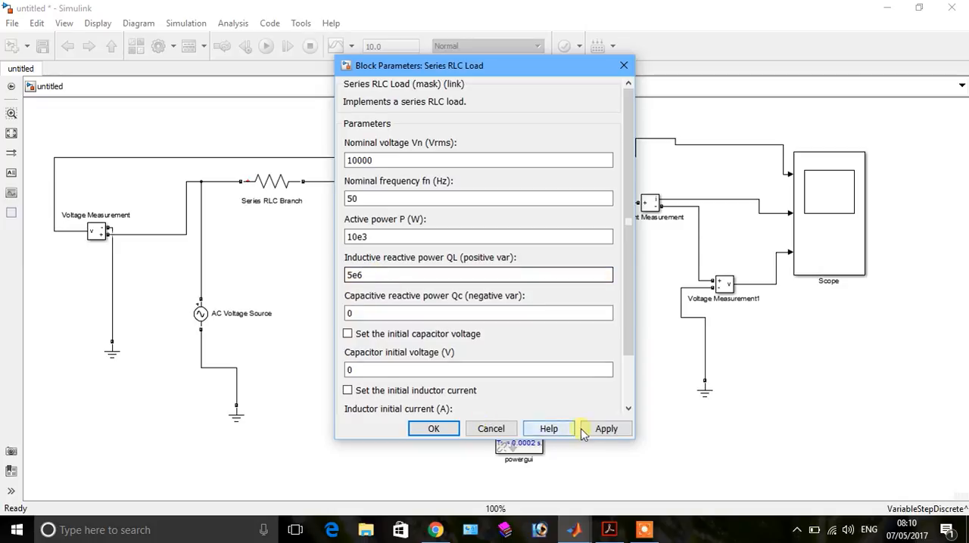
pyautogui.click(433, 428)
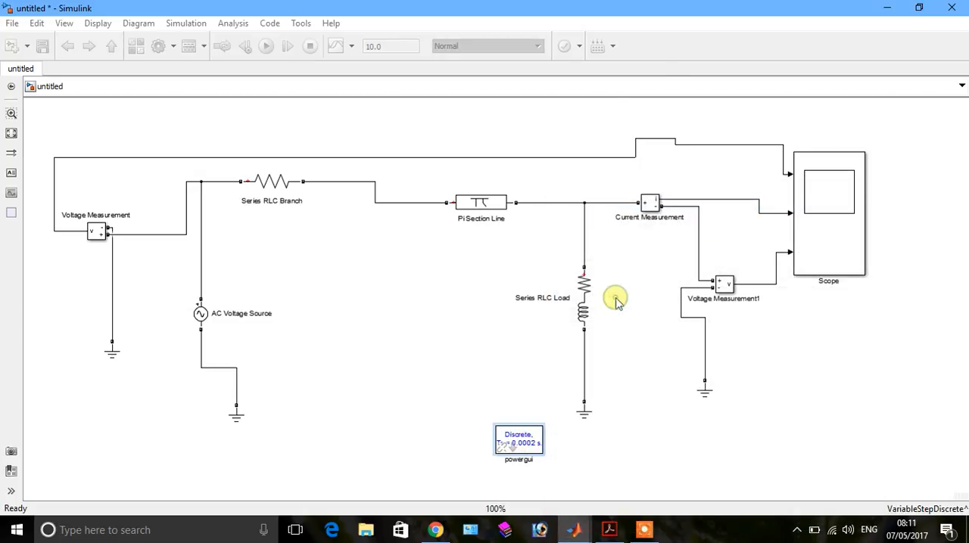
# - Read steady-state voltages in powergui (12000 V sending, 4880.44 V receiving), then close it
pyautogui.doubleClick(518, 441)
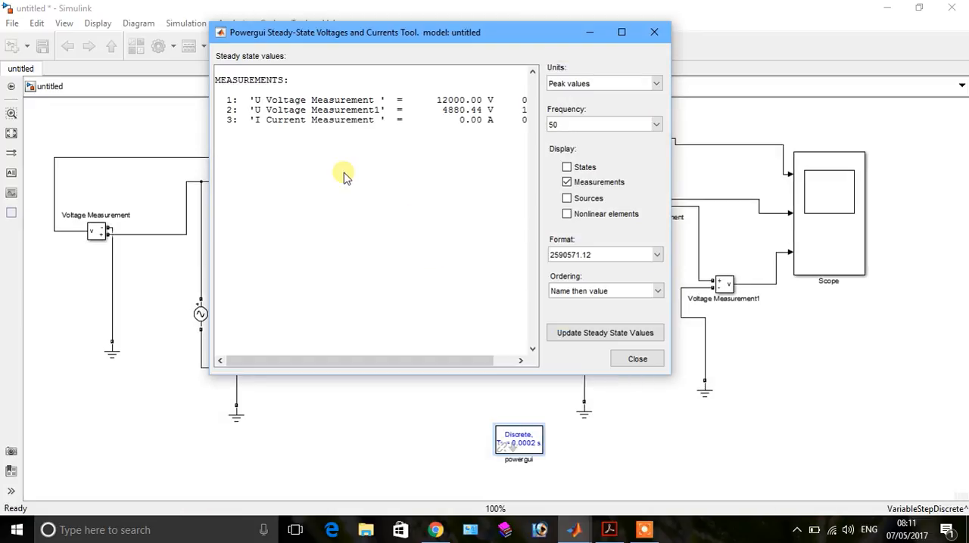
pyautogui.moveTo(401, 356)
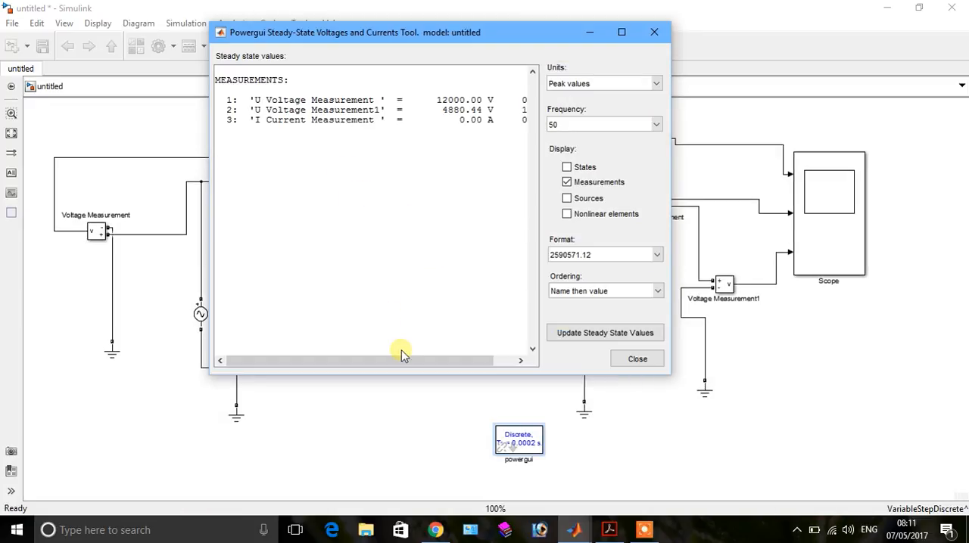
pyautogui.moveTo(399, 360); pyautogui.dragTo(446, 361)
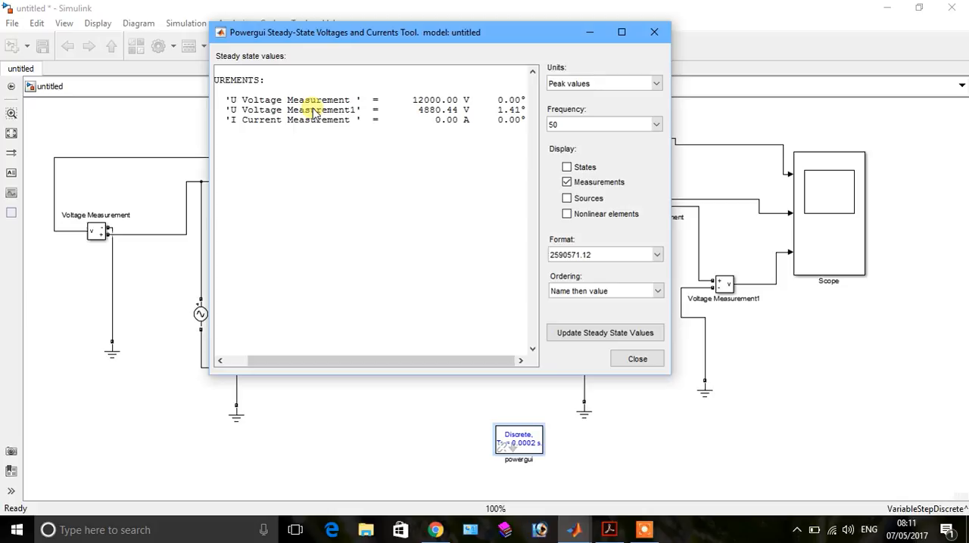
pyautogui.moveTo(442, 144)
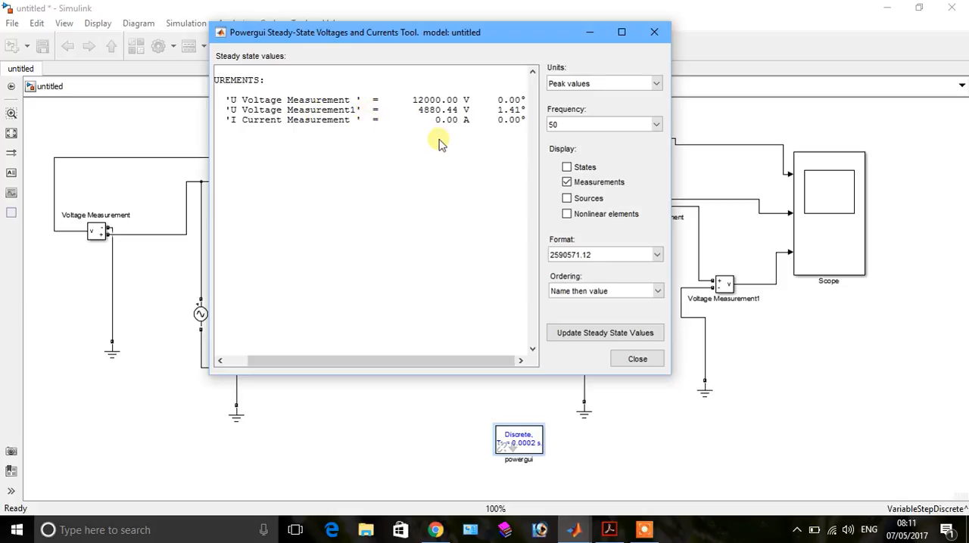
pyautogui.moveTo(583, 434)
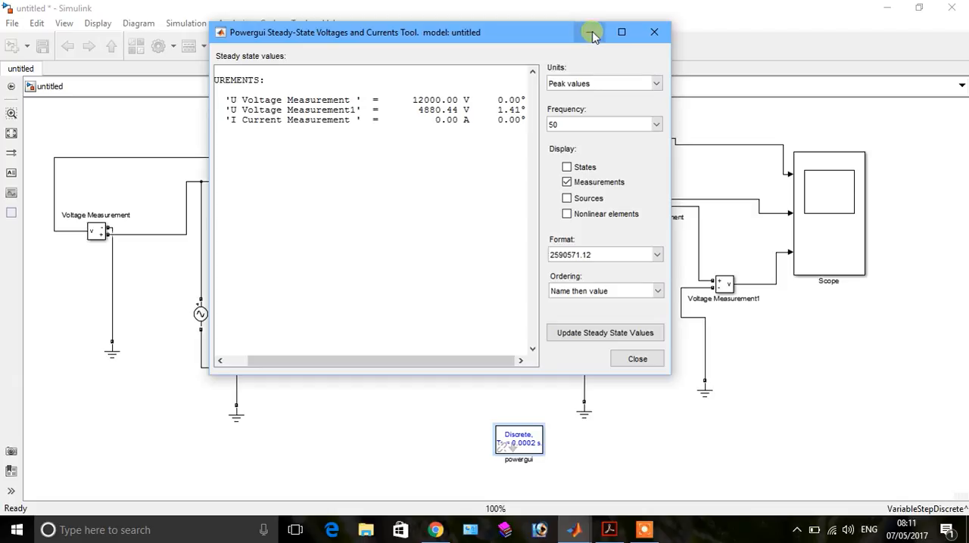
pyautogui.click(636, 358)
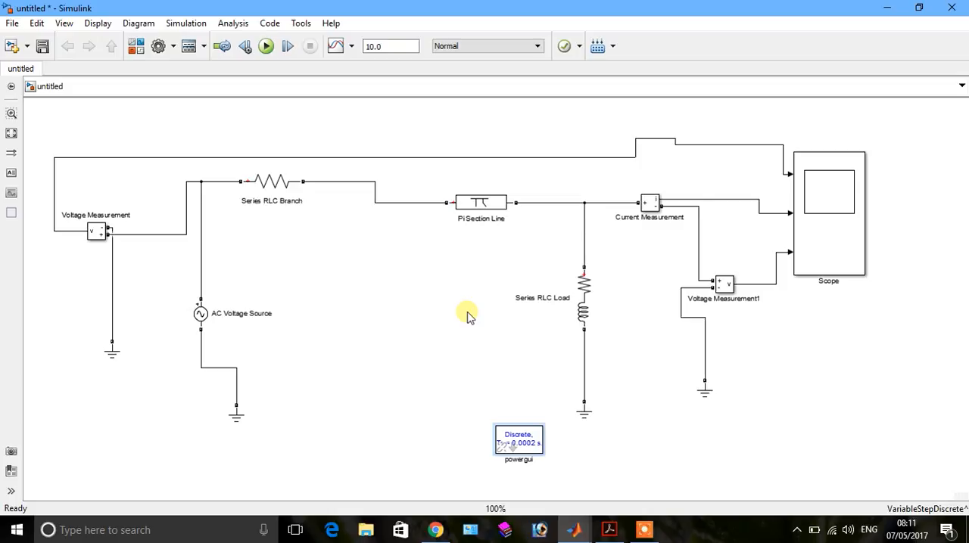
# - Set the Series RLC Load capacitive reactive power Qc to 10e6 var
pyautogui.doubleClick(583, 295)
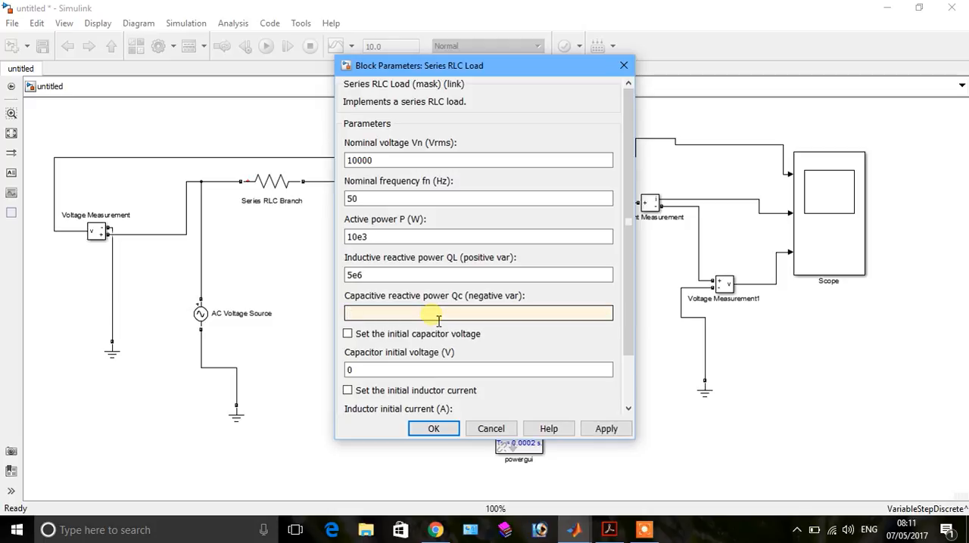
pyautogui.write('10e6')
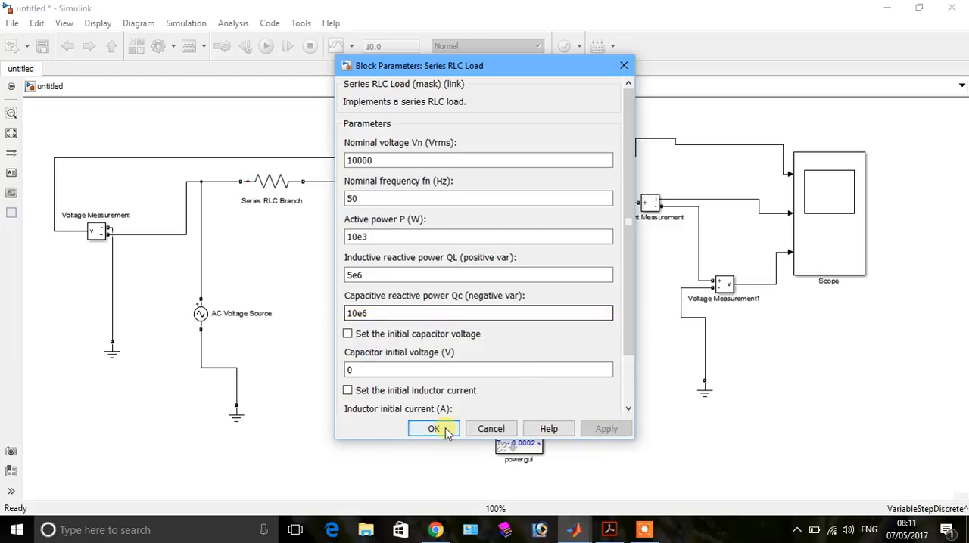
pyautogui.click(433, 428)
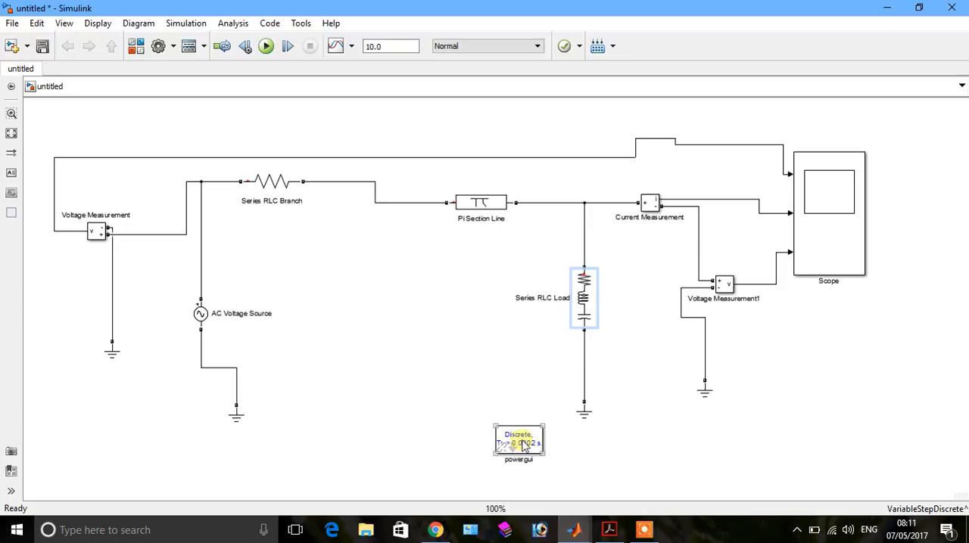
pyautogui.doubleClick(519, 441)
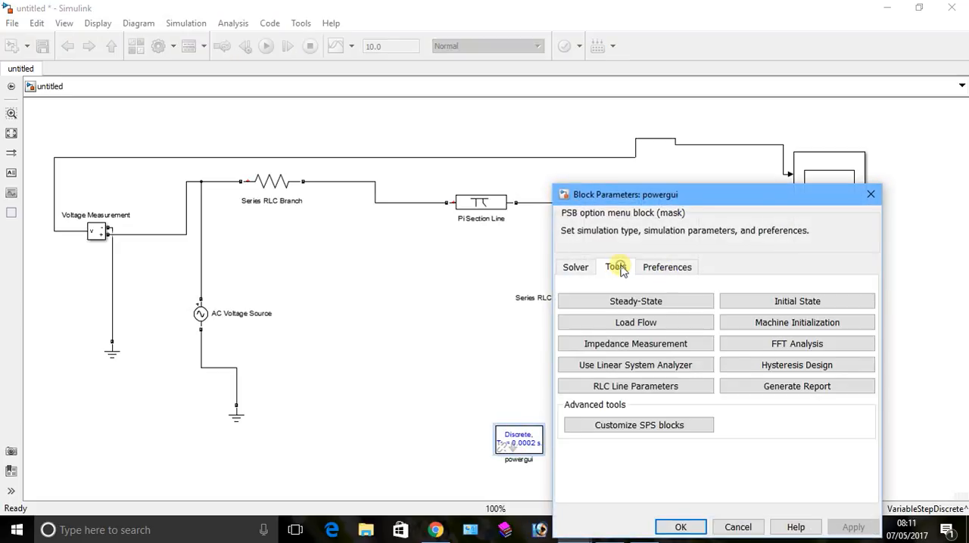
pyautogui.click(635, 301)
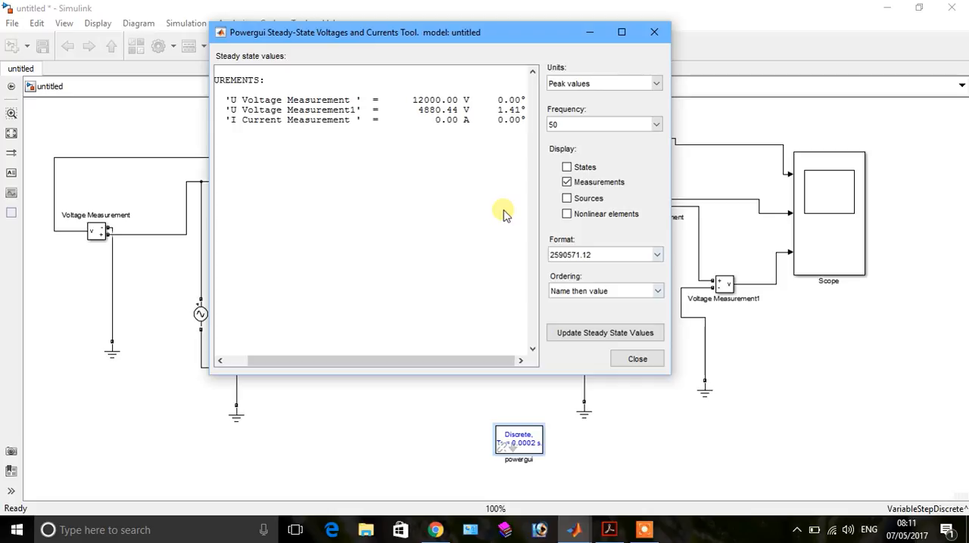
pyautogui.moveTo(462, 290)
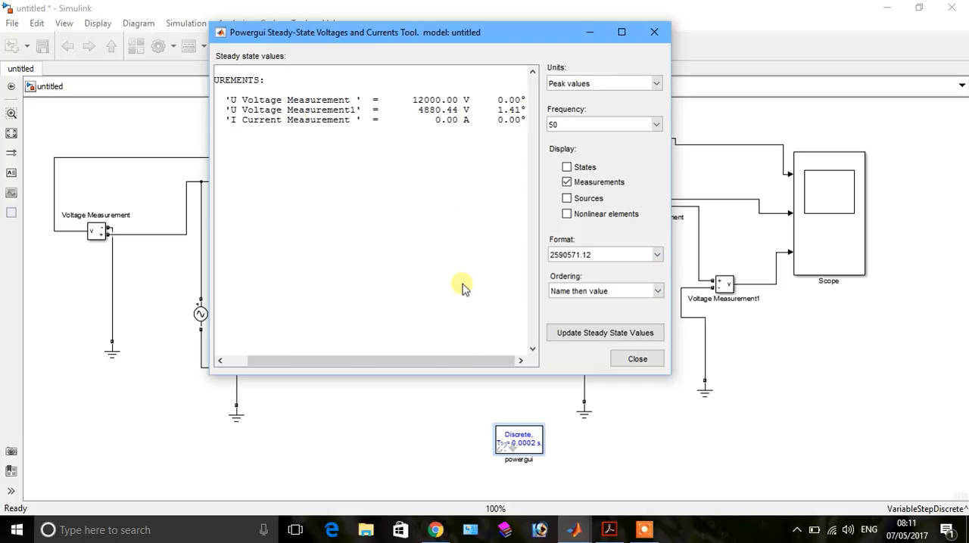
pyautogui.moveTo(420, 138)
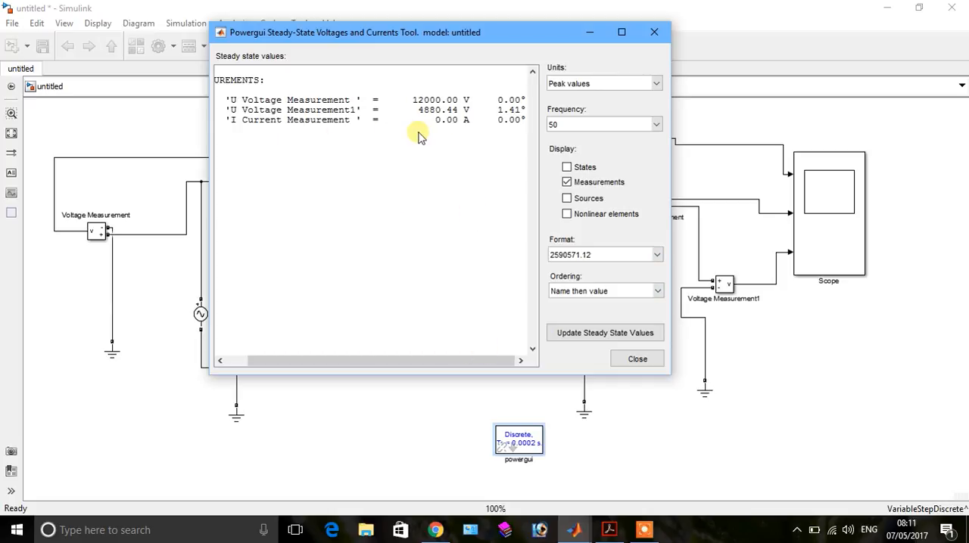
pyautogui.moveTo(462, 318)
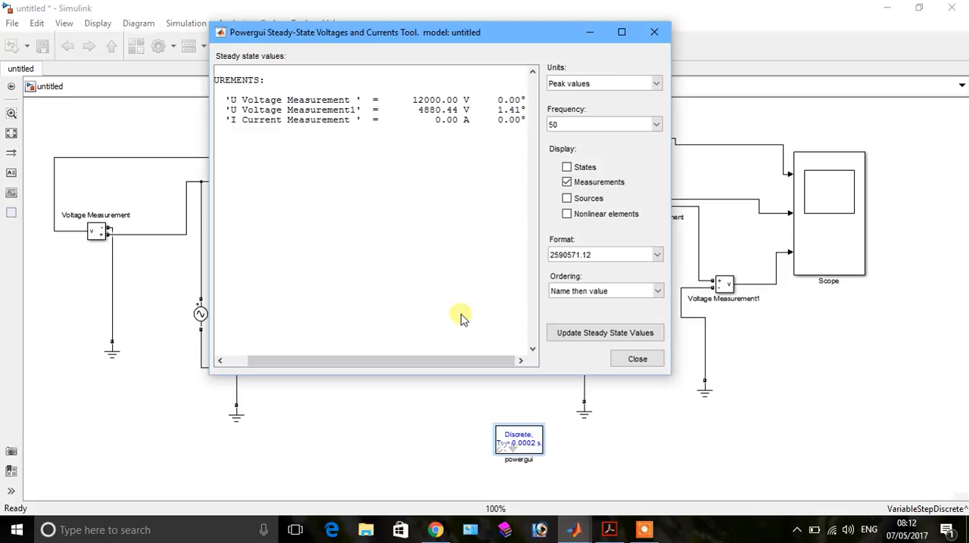
pyautogui.moveTo(468, 125)
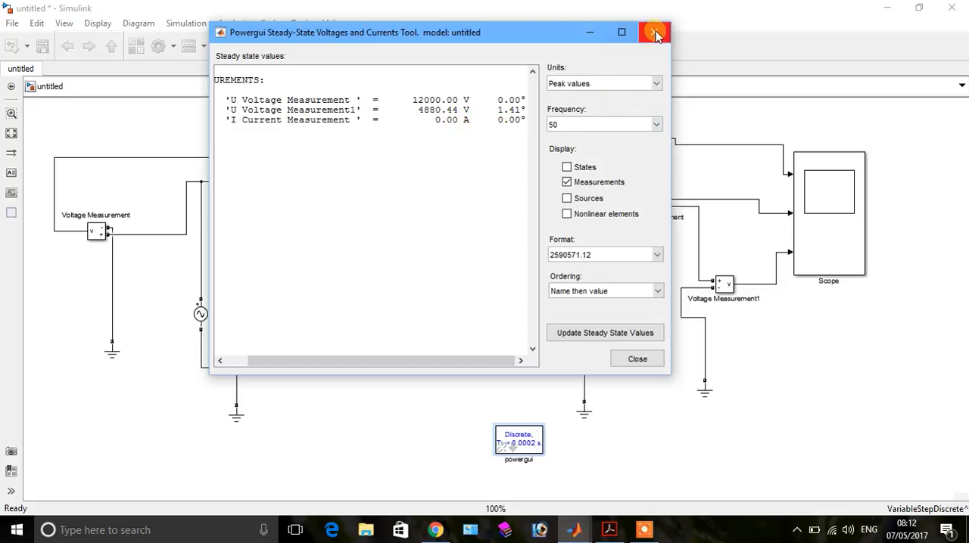
pyautogui.click(653, 32)
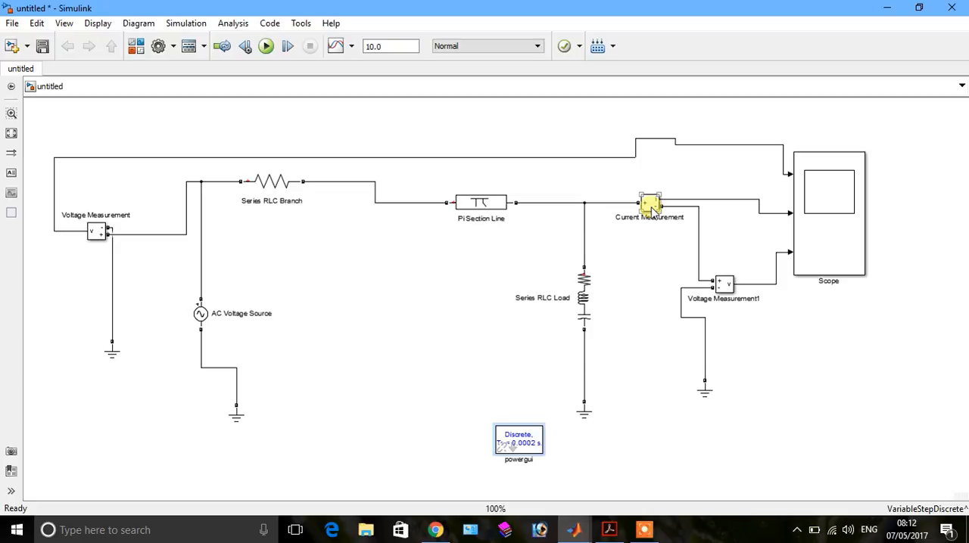
pyautogui.moveTo(606, 337)
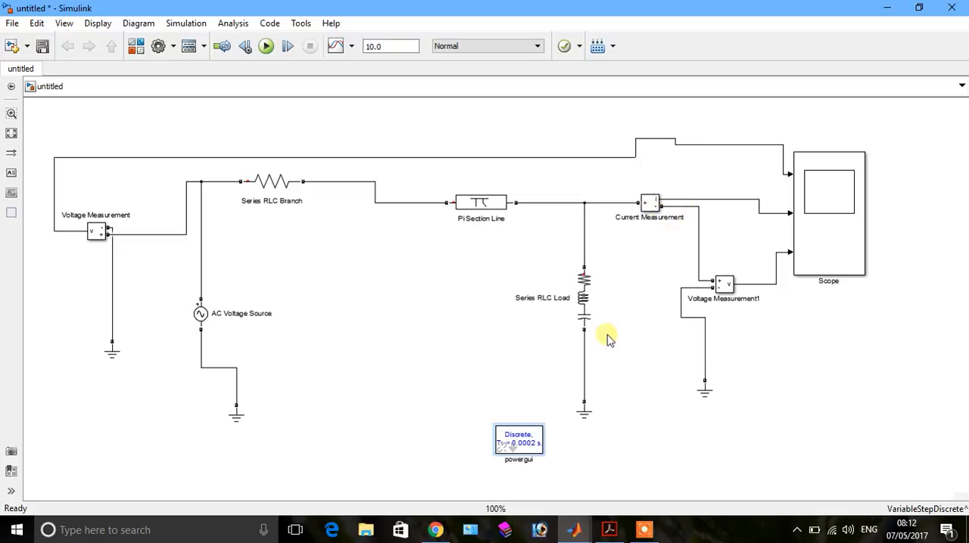
pyautogui.moveTo(384, 289)
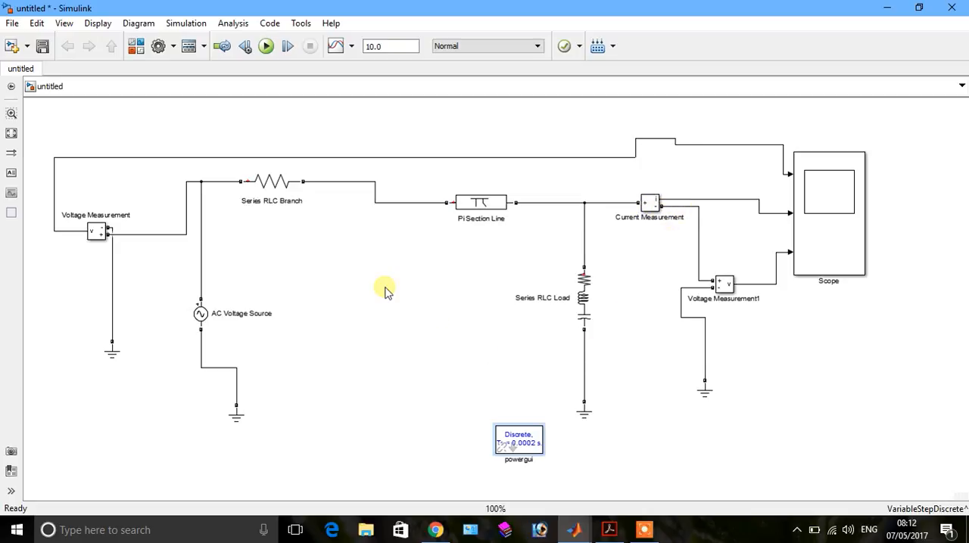
pyautogui.click(480, 203)
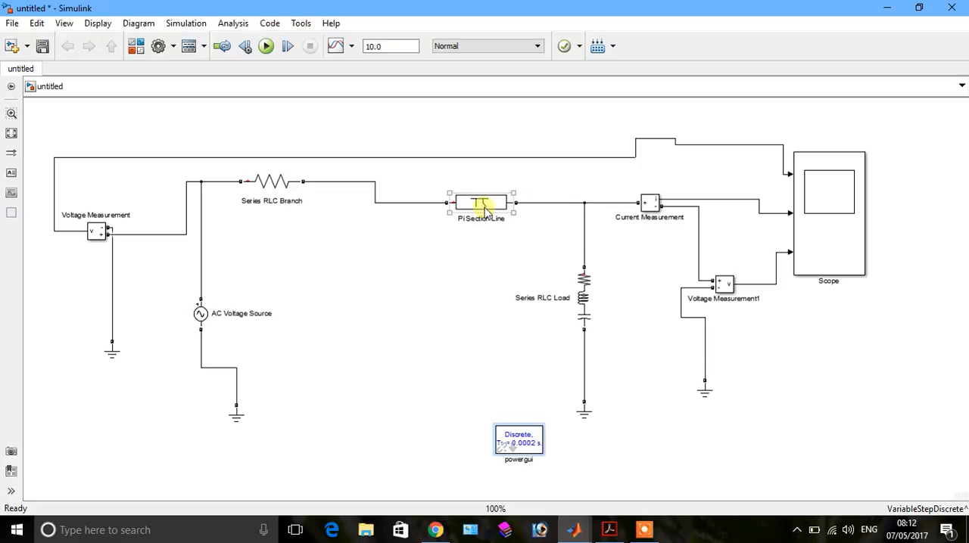
pyautogui.doubleClick(481, 202)
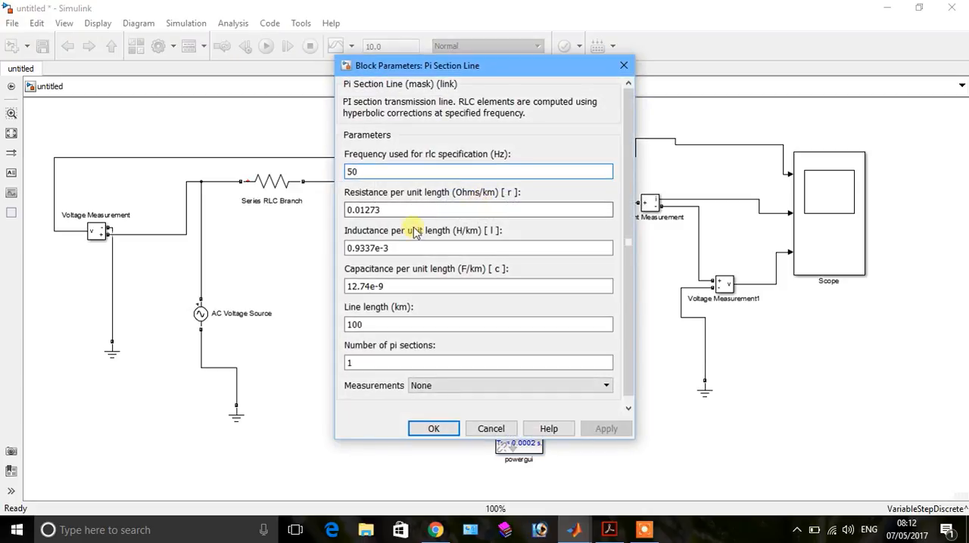
pyautogui.moveTo(412, 239)
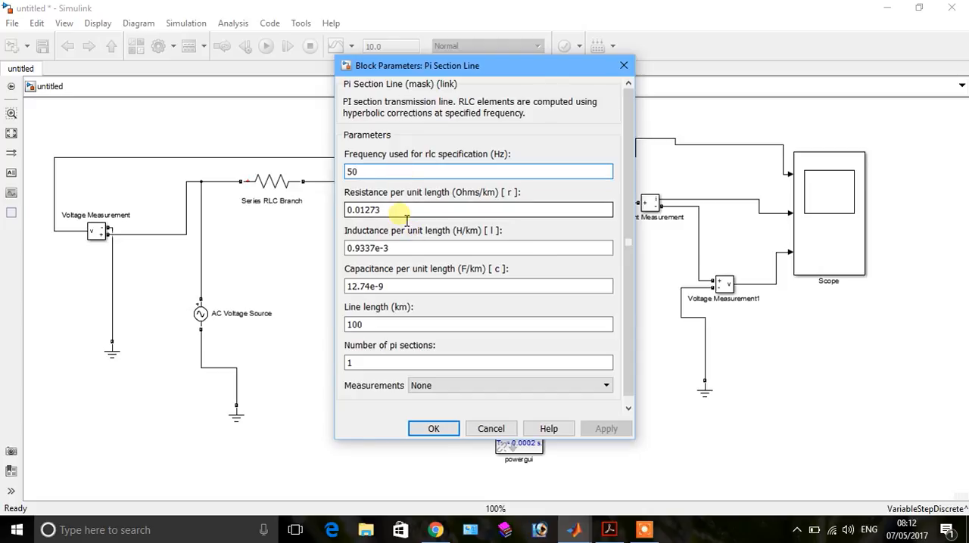
pyautogui.moveTo(406, 220)
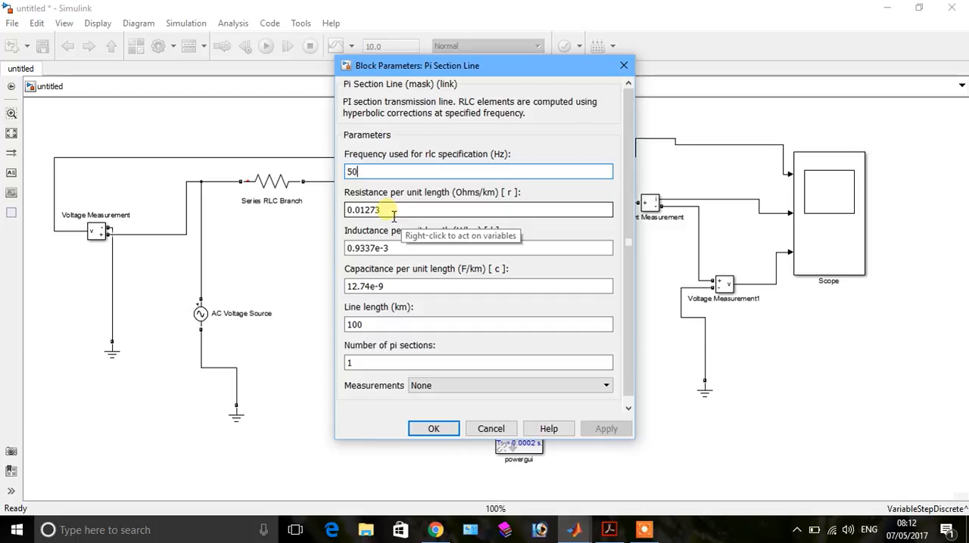
pyautogui.tripleClick(478, 209)
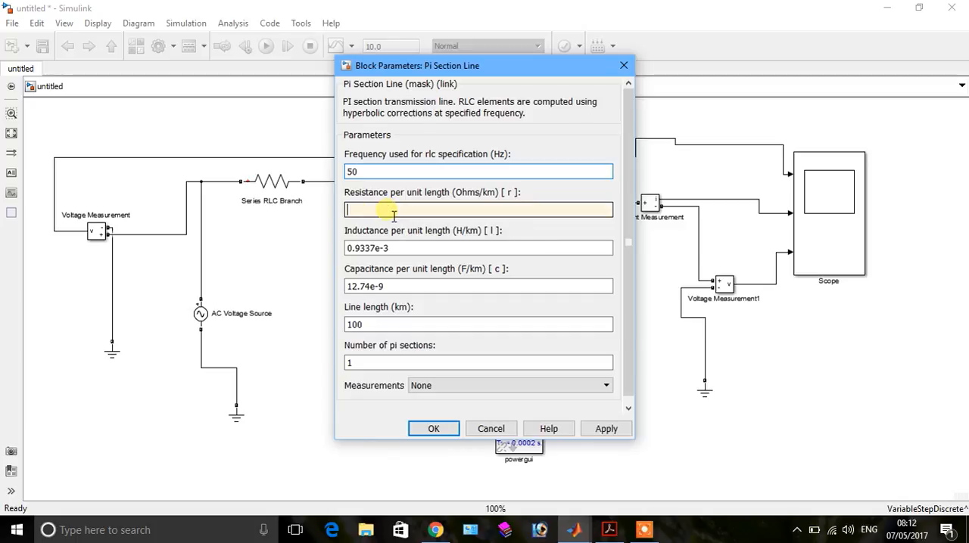
pyautogui.write('2')
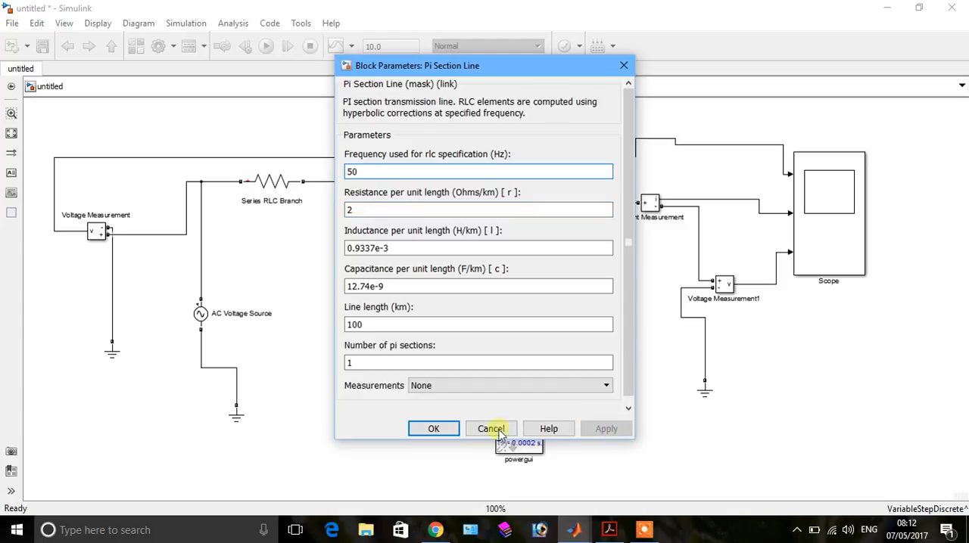
pyautogui.click(490, 429)
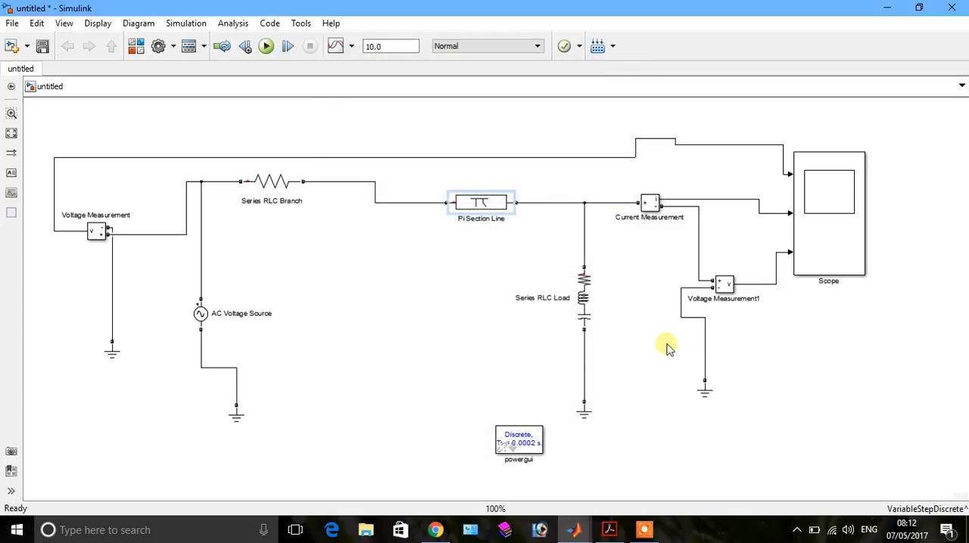
# - Open powergui's Steady-State tool to read 1197.53 V at −93.34° receiving
pyautogui.doubleClick(518, 443)
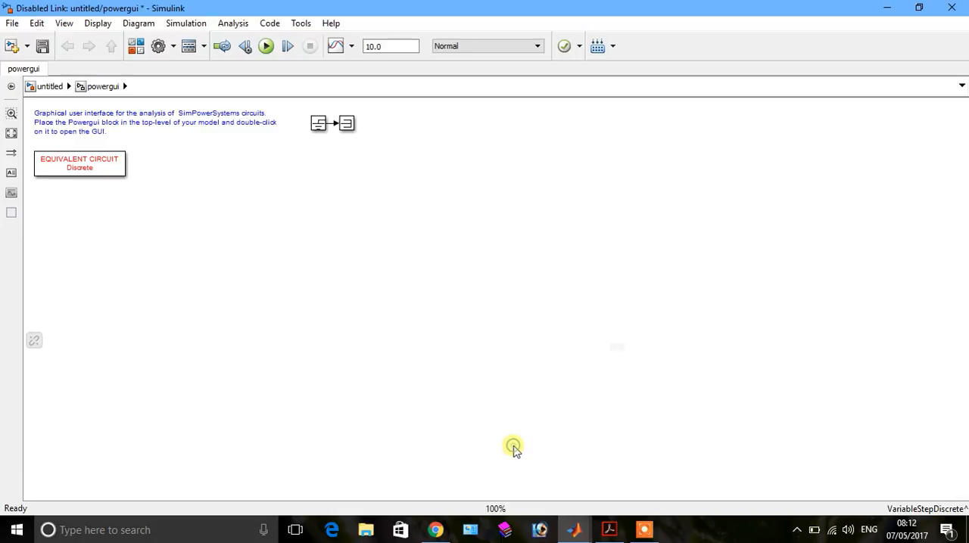
pyautogui.doubleClick(79, 163)
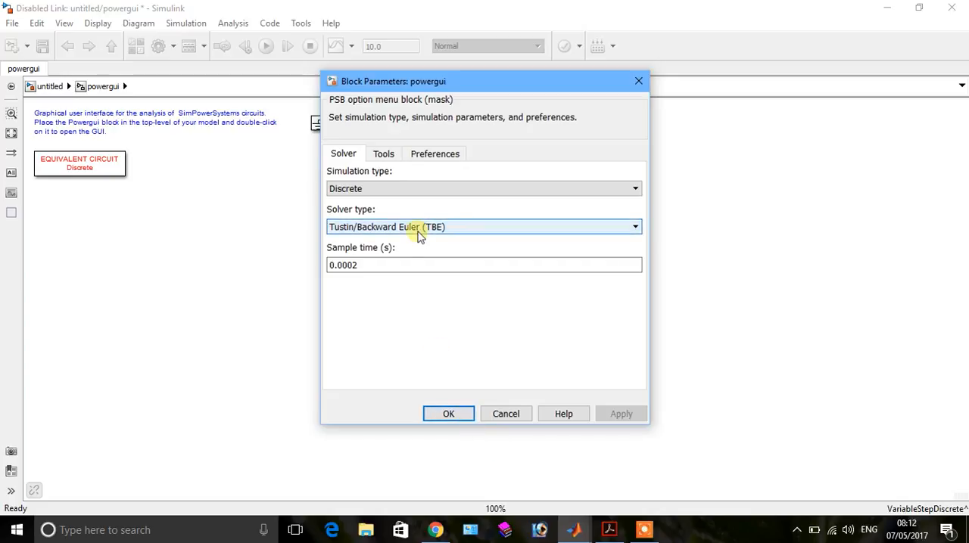
pyautogui.click(383, 153)
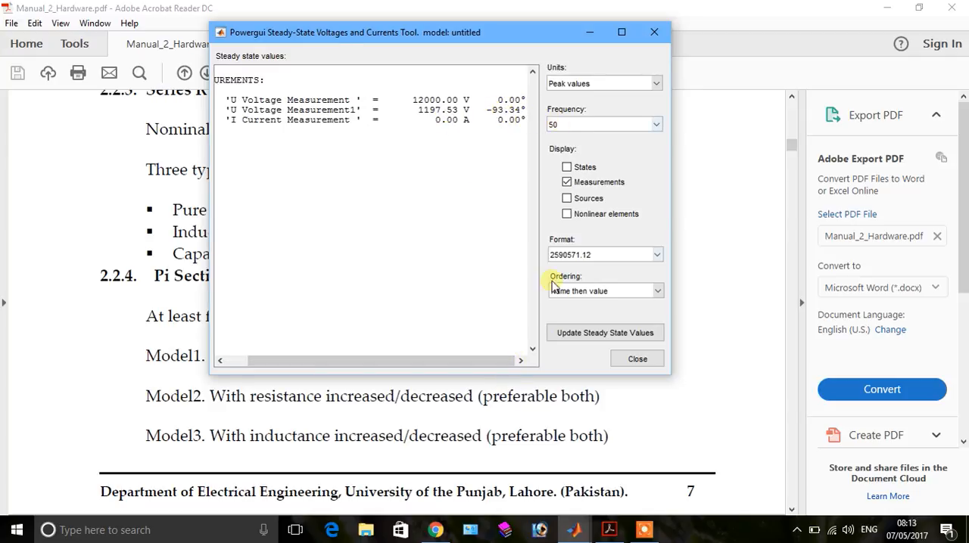
# - Switch from the Acrobat manual to MATLAB, then the Simulink Library Browser
pyautogui.click(637, 359)
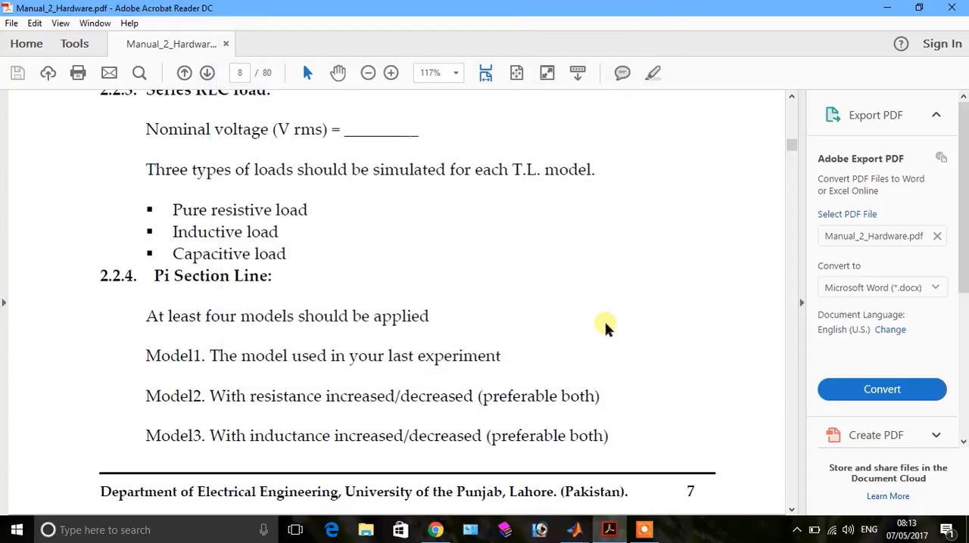
pyautogui.moveTo(576, 530)
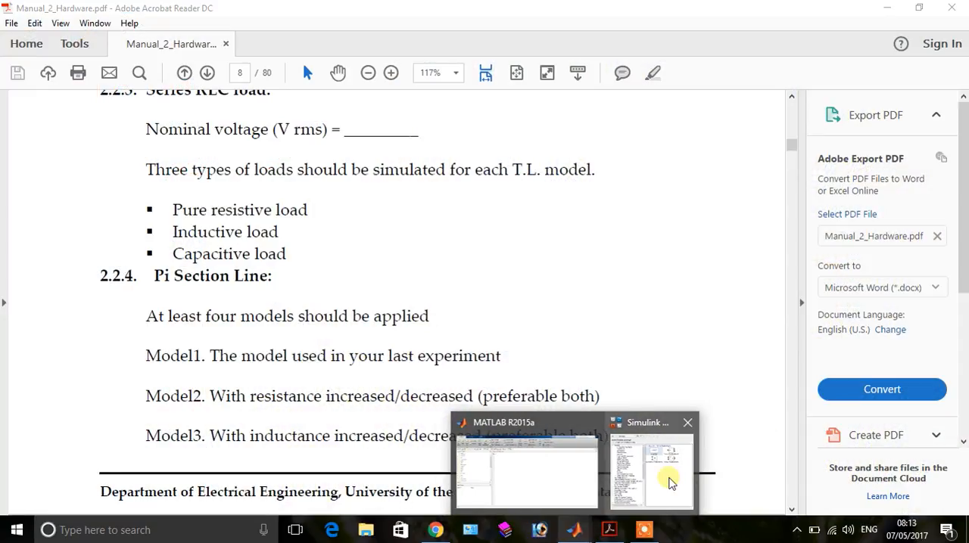
pyautogui.click(526, 470)
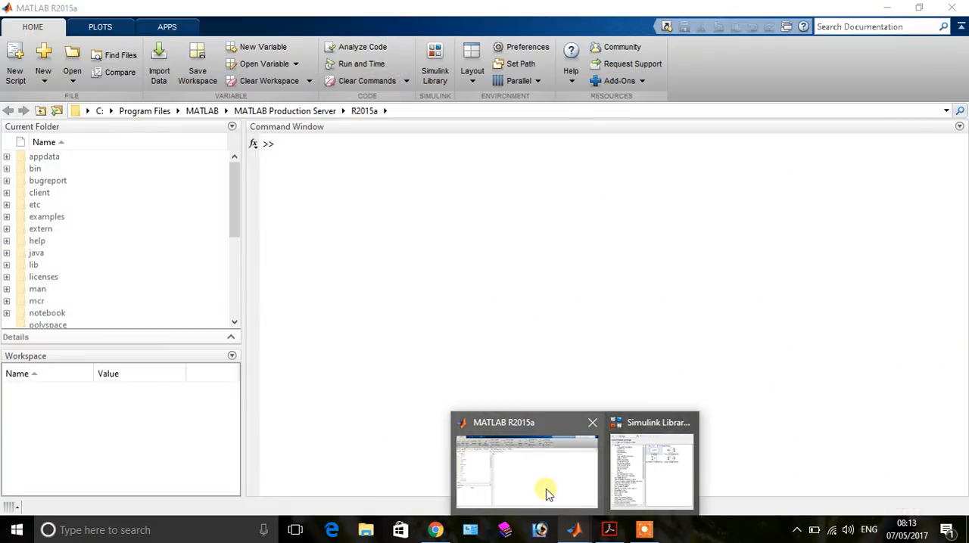
pyautogui.click(650, 469)
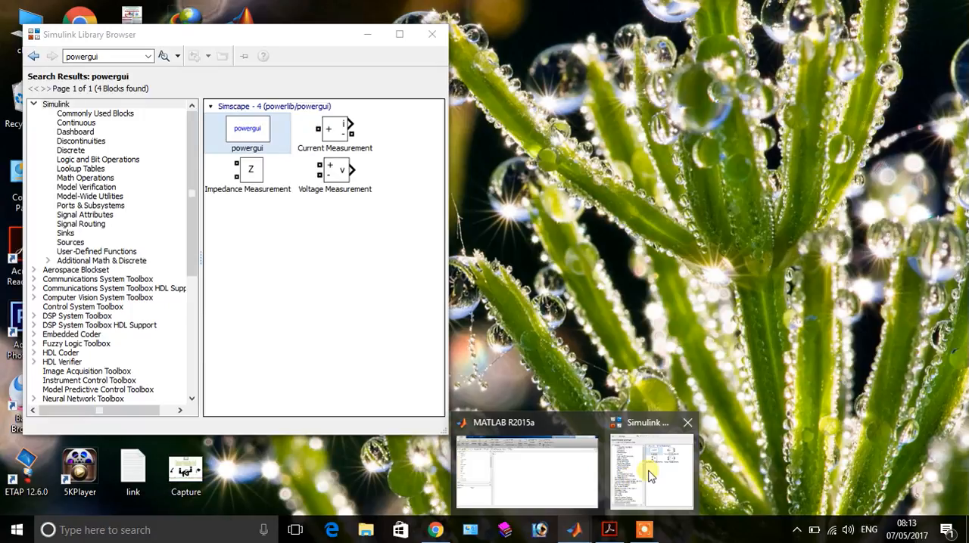